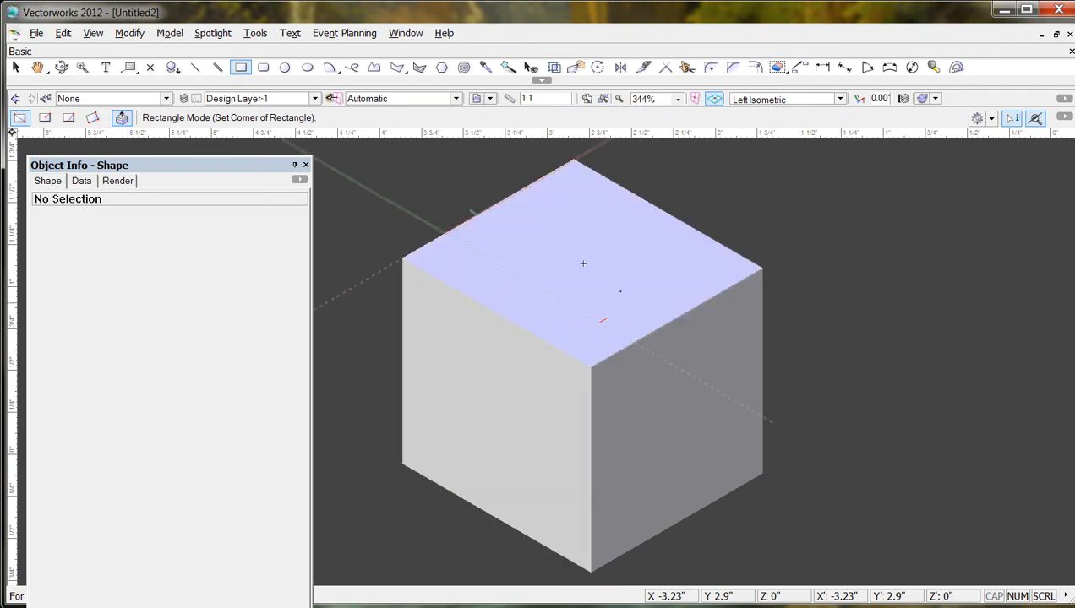
- Draw a square on the cube's top face and push it -1.498" down through the cube
click(584, 264)
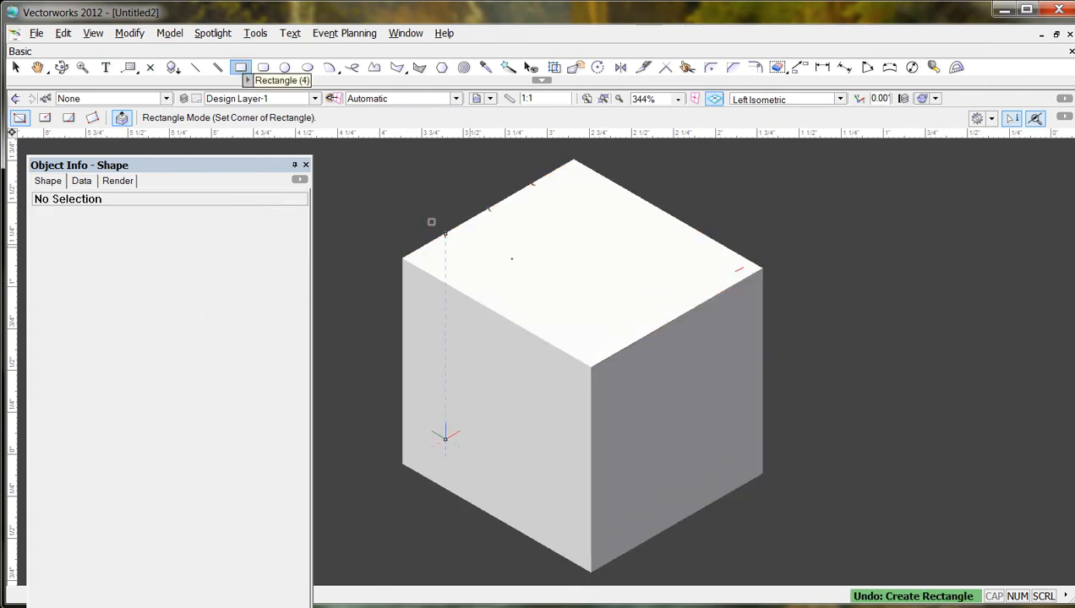
mouse_move(583, 262)
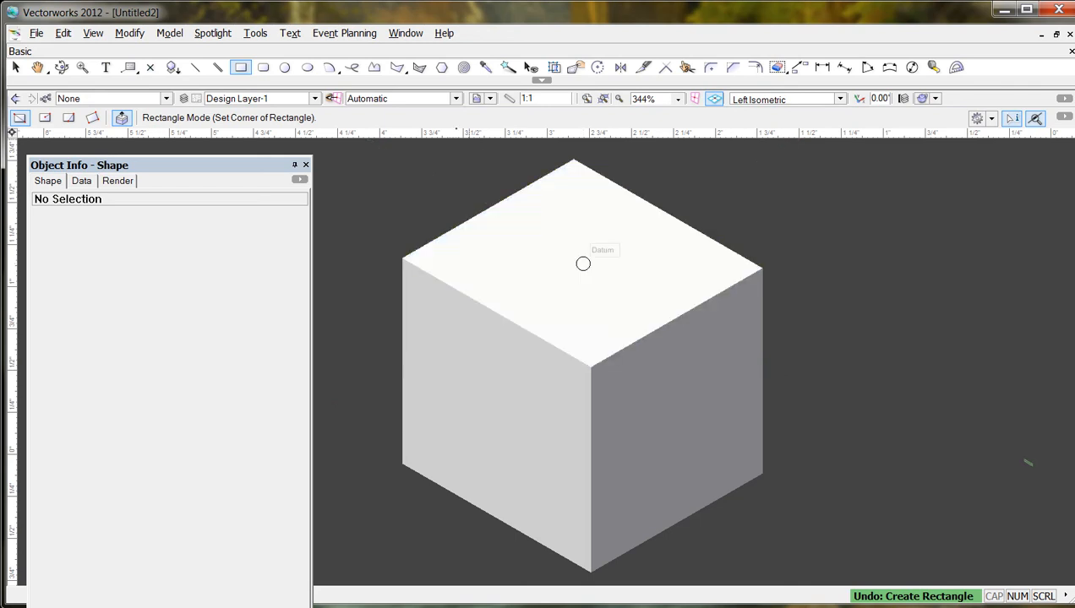
mouse_move(414, 102)
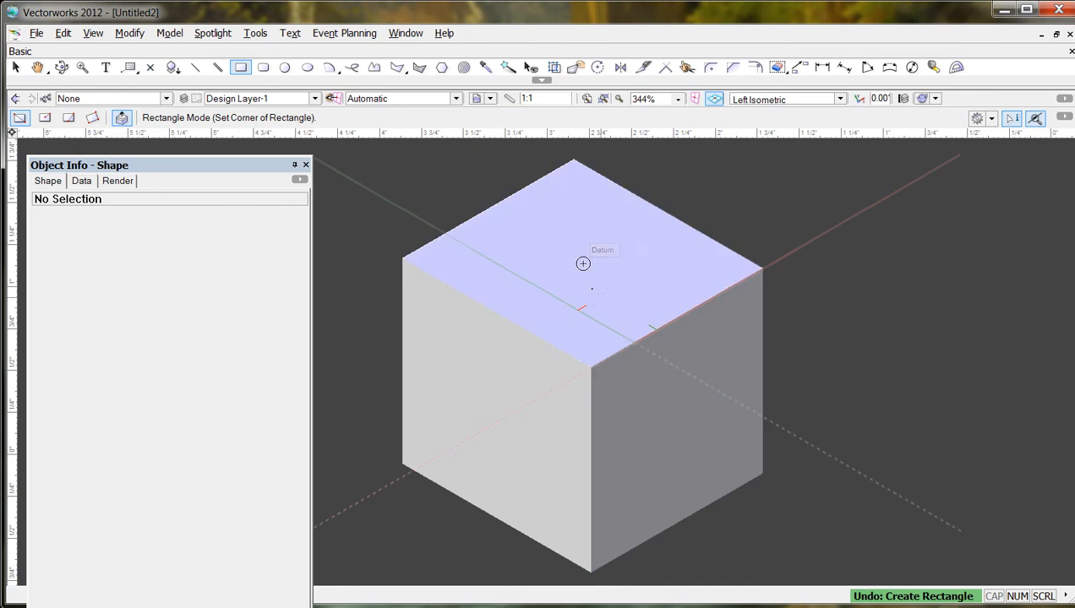
mouse_move(581, 264)
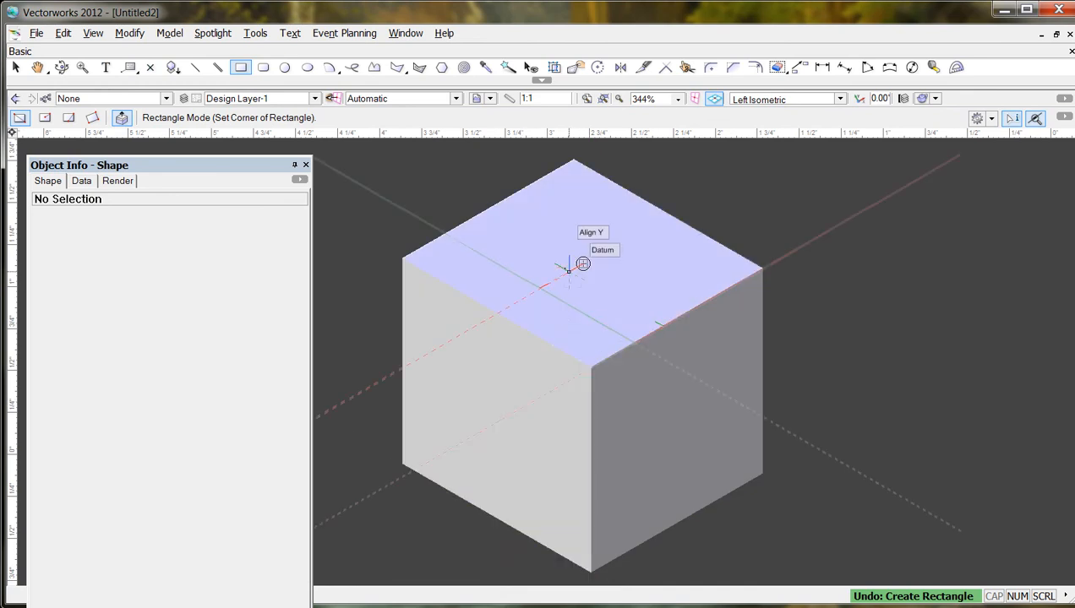
mouse_move(581, 262)
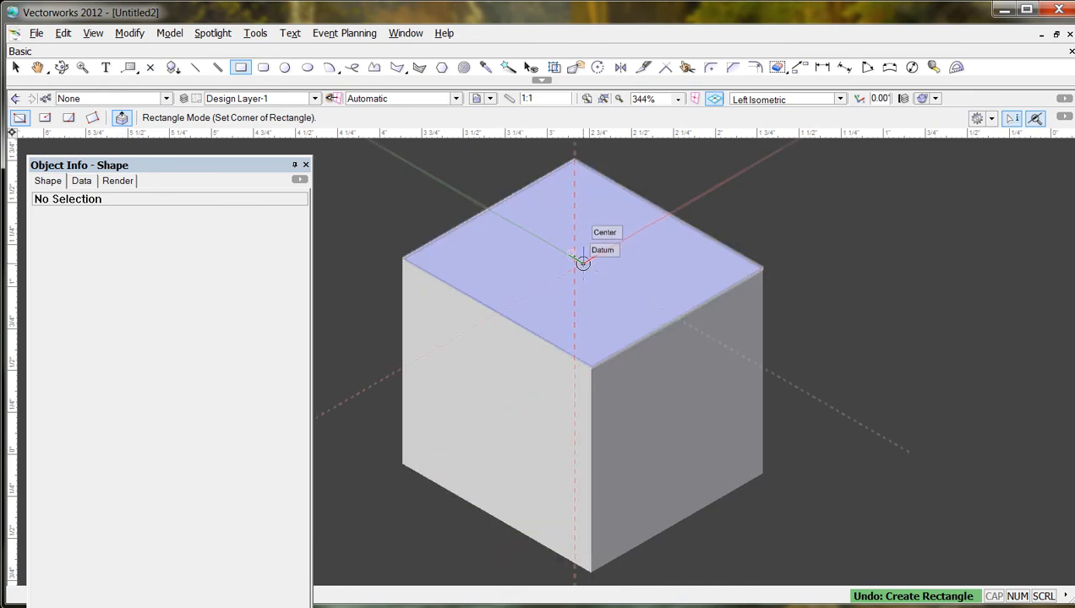
click(583, 264)
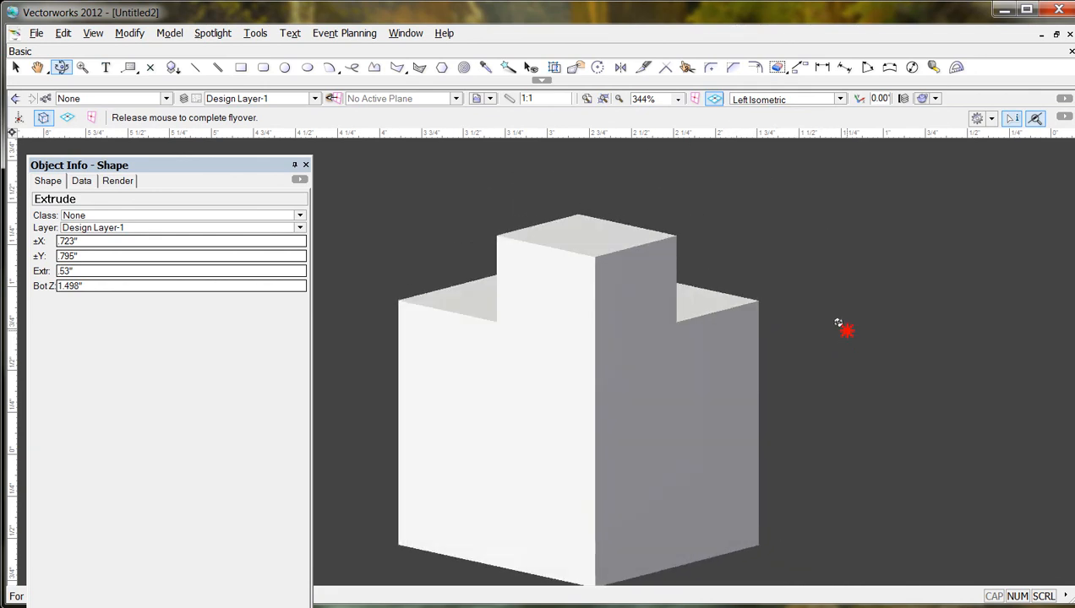
drag(845, 330, 828, 338)
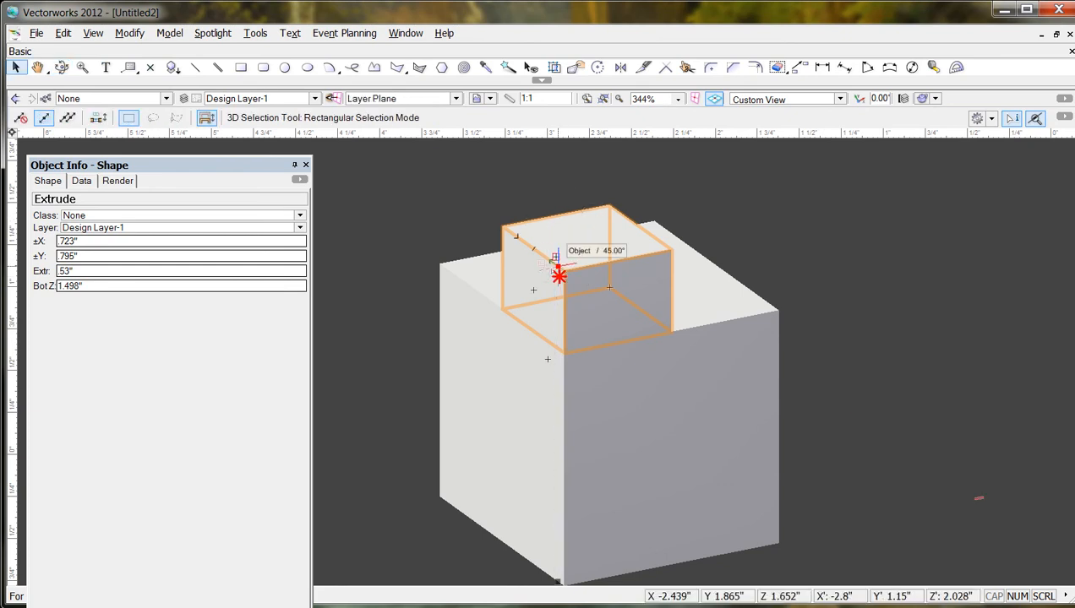
drag(558, 277, 842, 262)
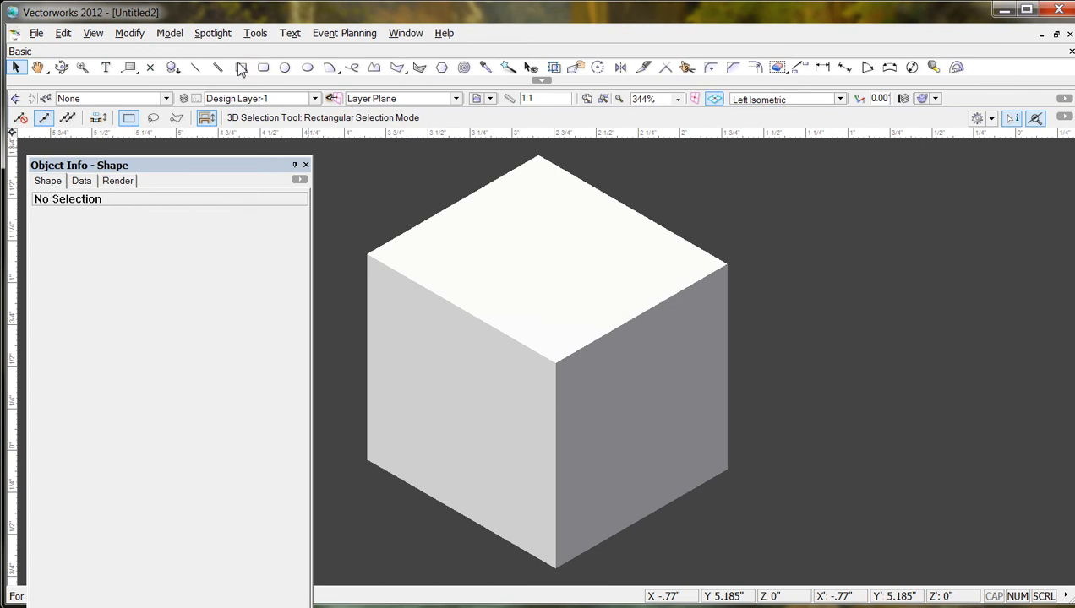
click(264, 68)
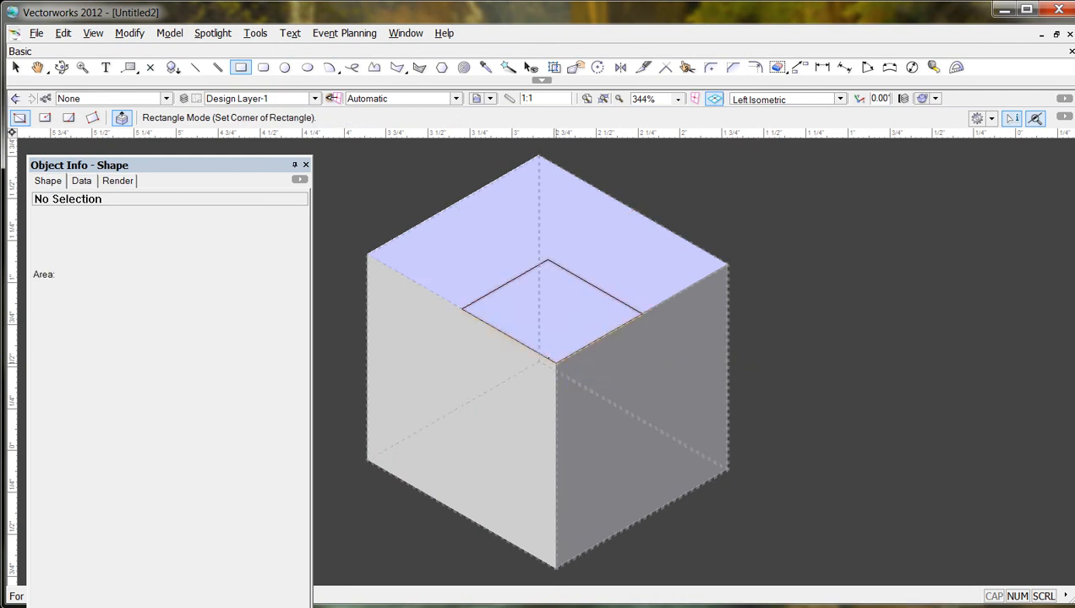
click(555, 312)
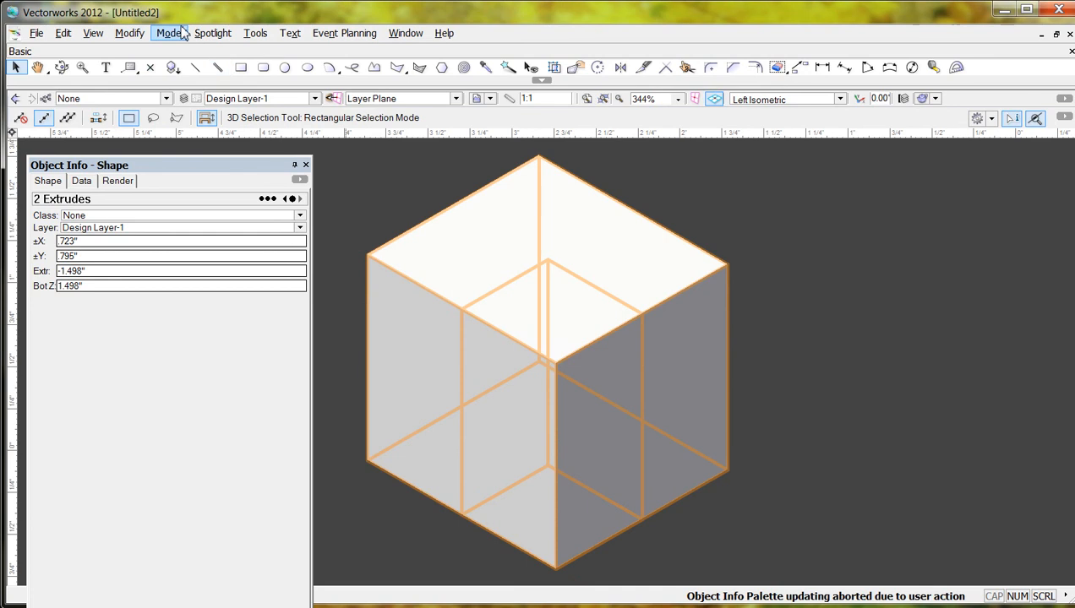
- Subtract Solids with the cube as base object, cutting an L-shaped notch
click(169, 34)
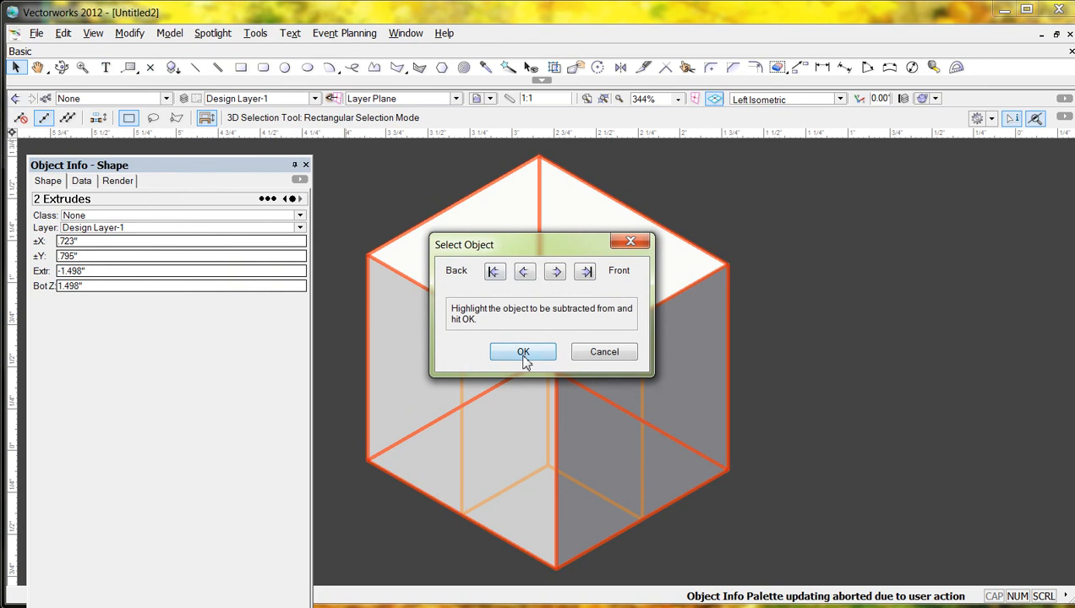
click(523, 352)
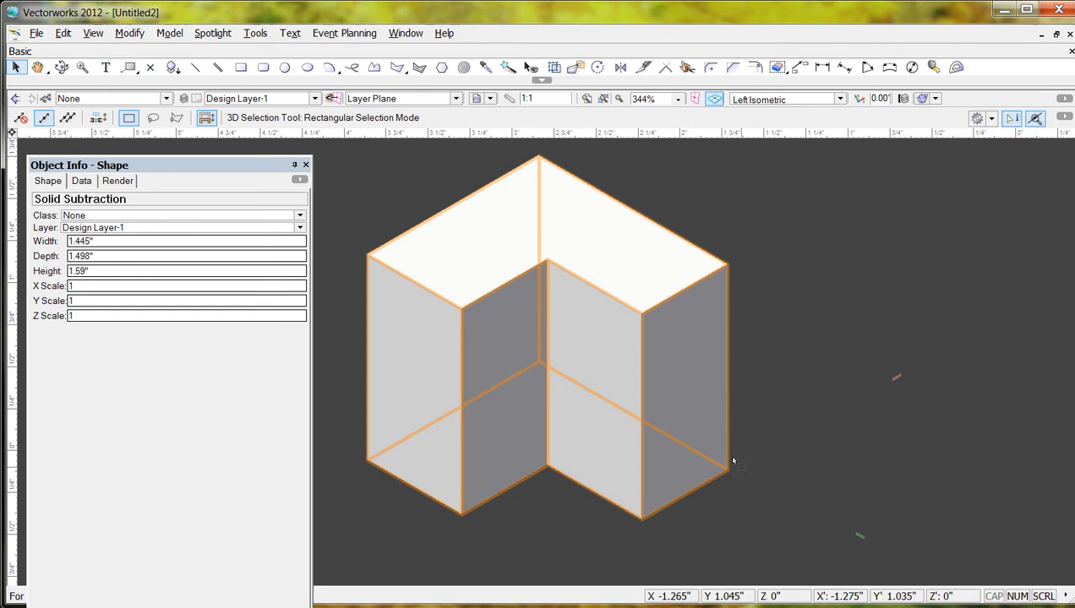
mouse_move(771, 449)
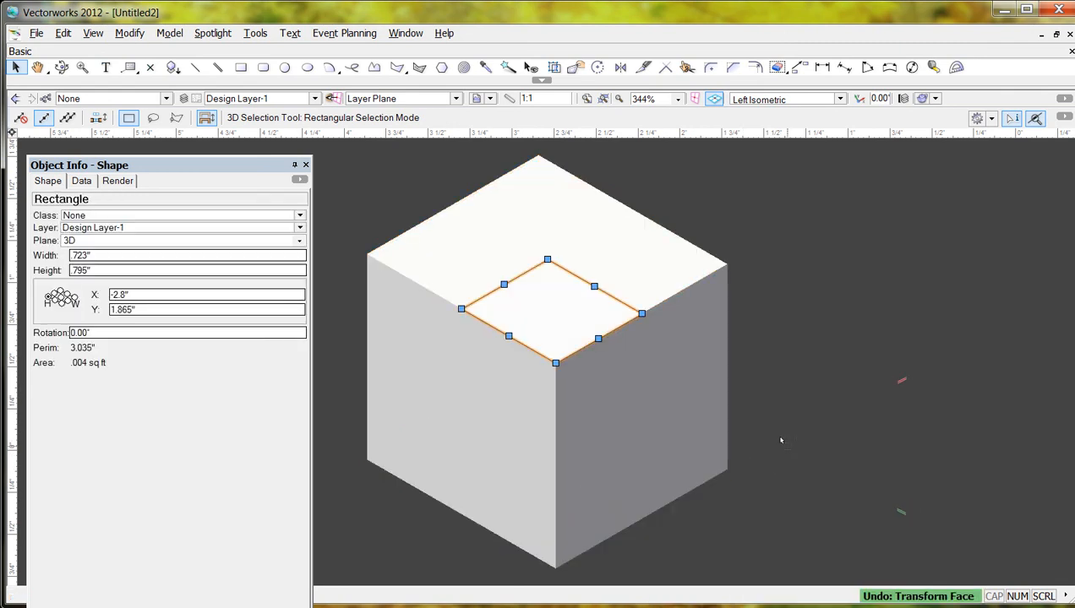
- Push the top-face square down through the cube using the Rectangle tool's Push/Pull mode
click(240, 68)
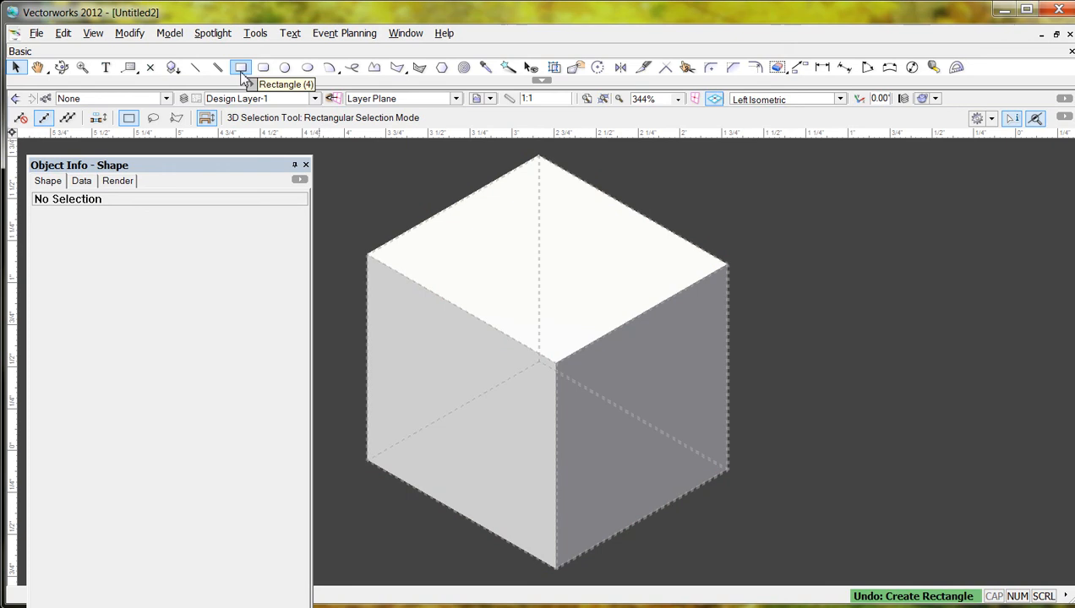
click(240, 67)
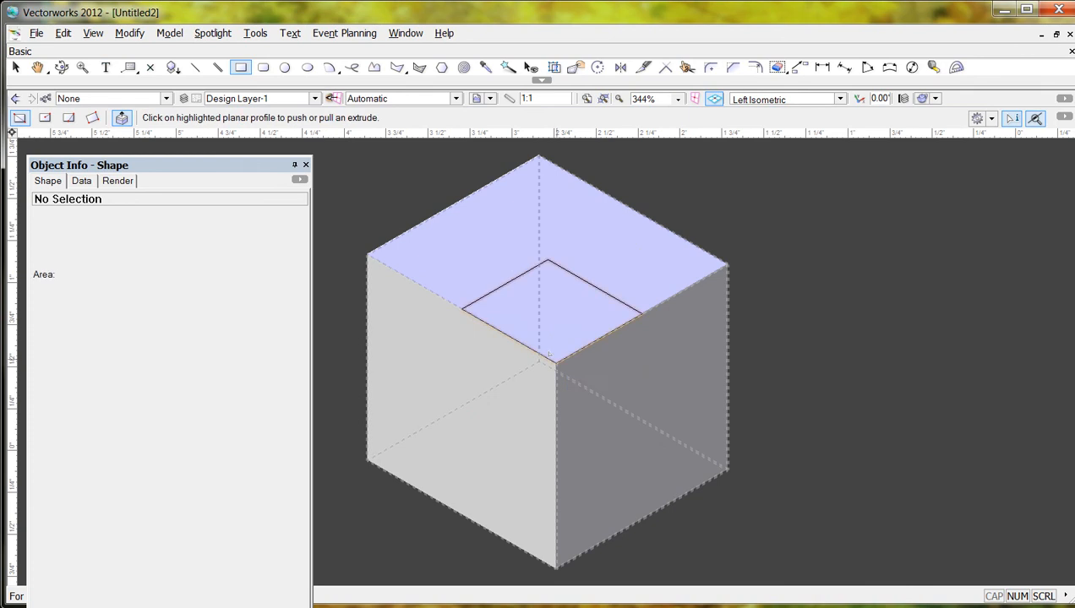
click(549, 307)
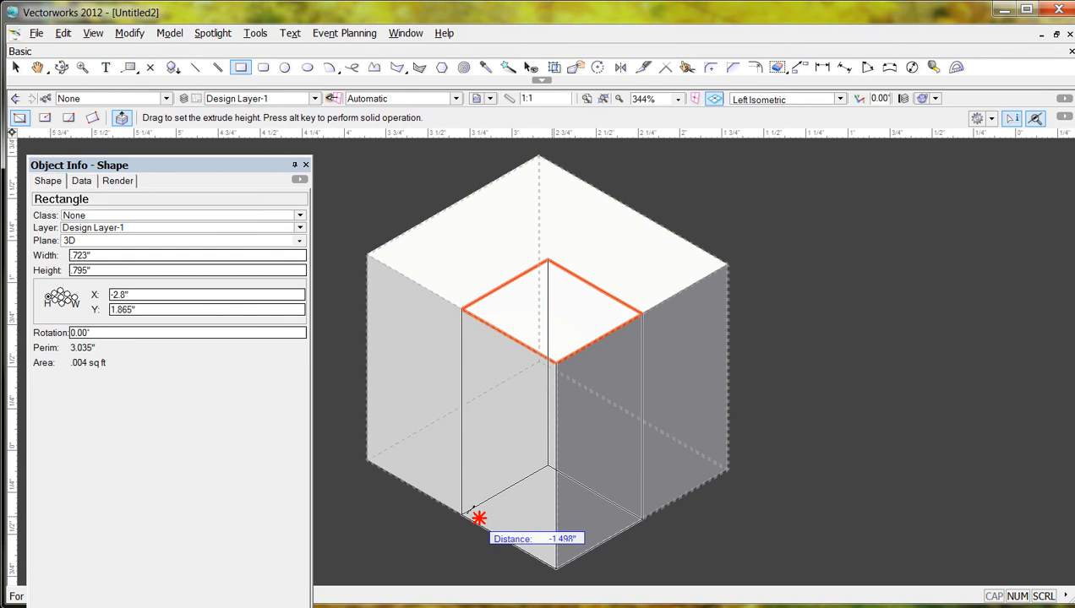
mouse_move(555, 363)
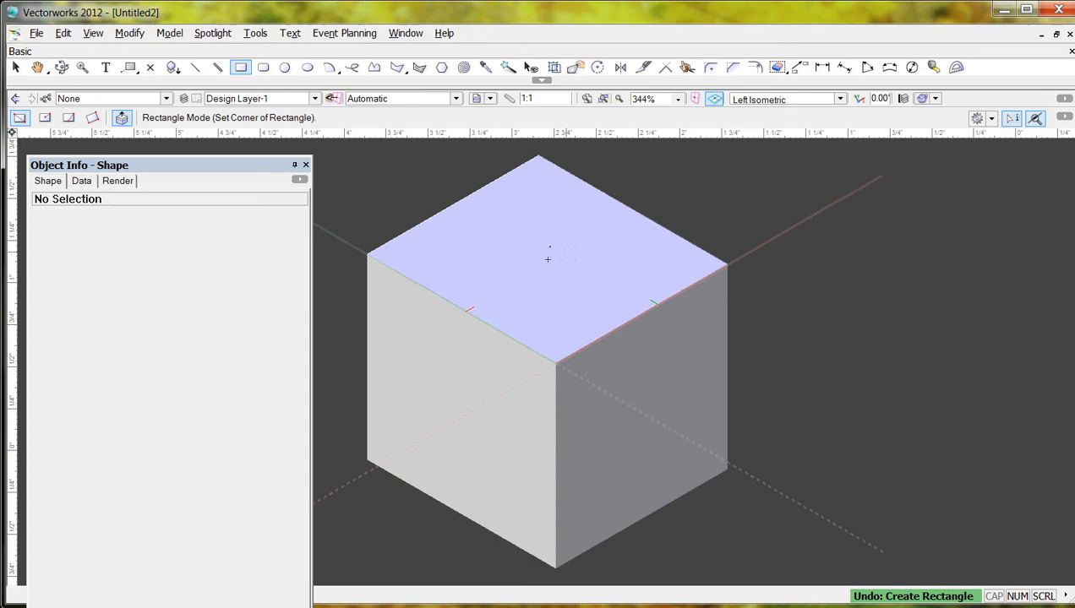
mouse_move(548, 260)
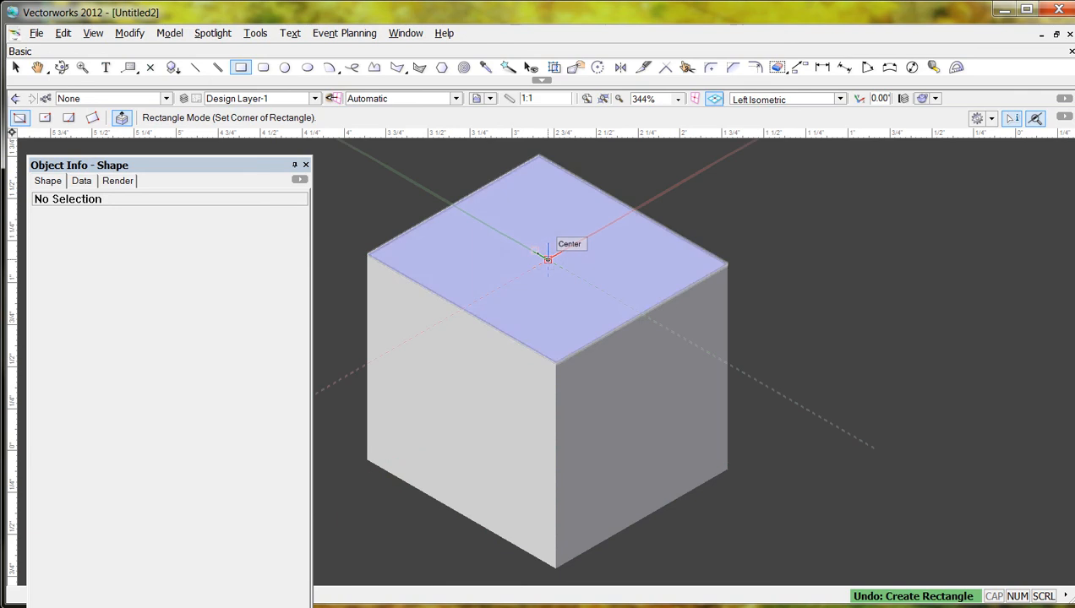
- Draw a square outward from the centre of the cube's top face
click(547, 261)
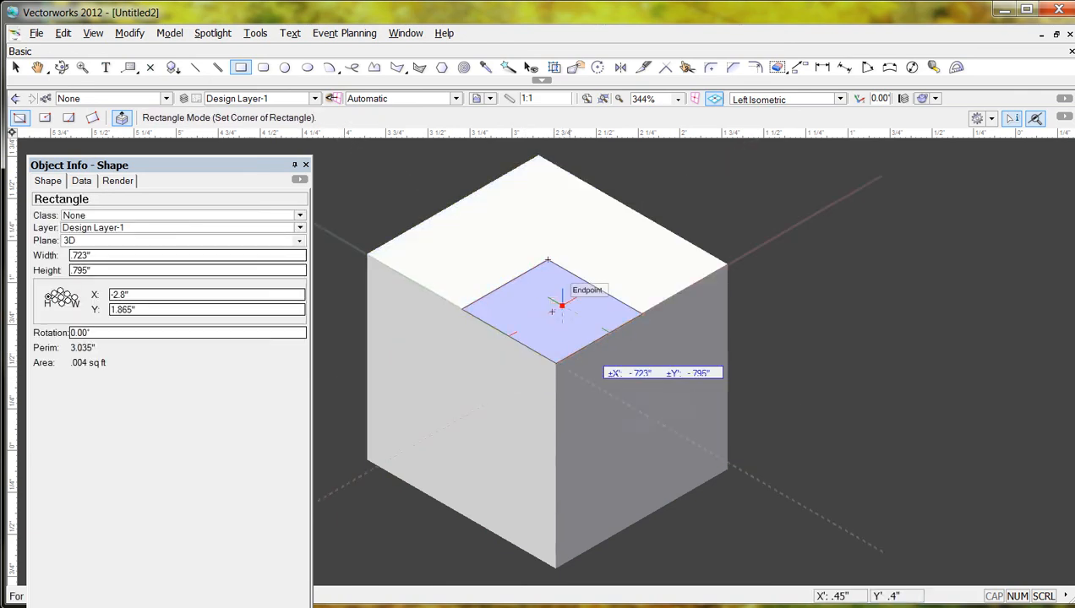
drag(550, 313, 584, 448)
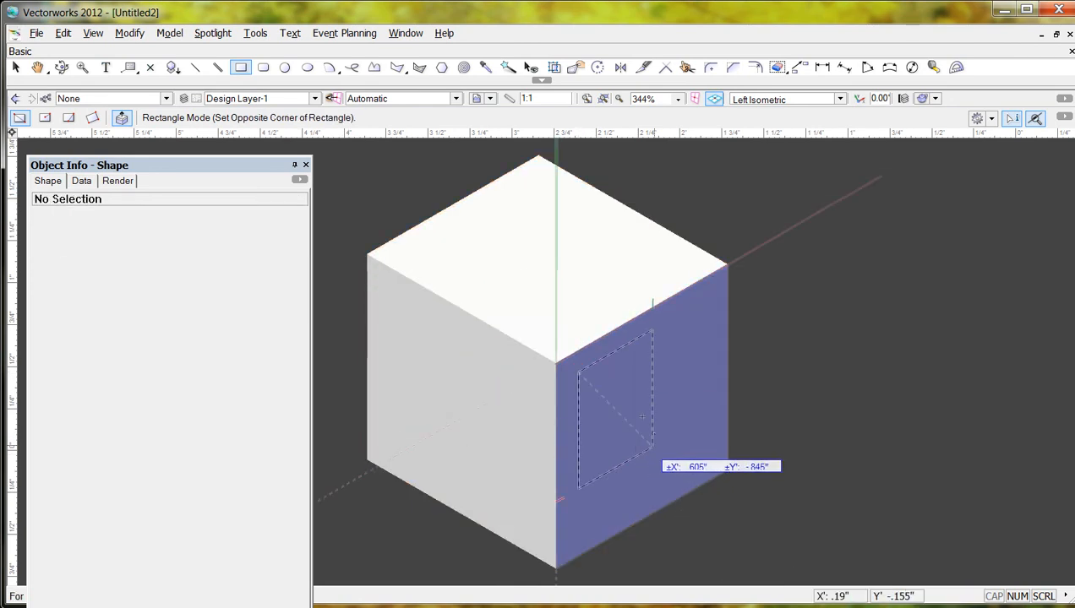
click(666, 457)
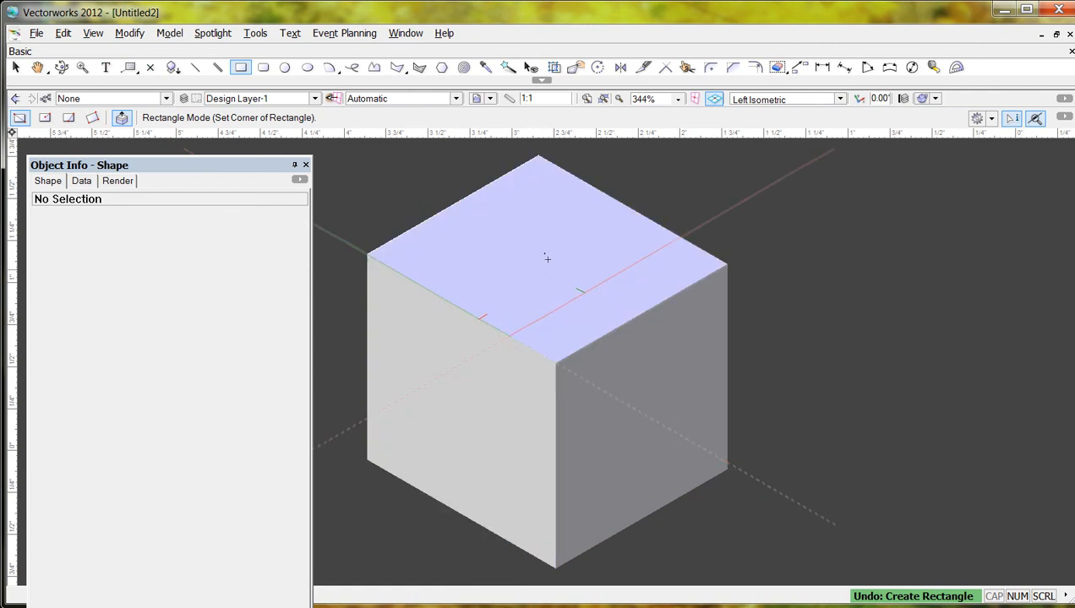
mouse_move(548, 261)
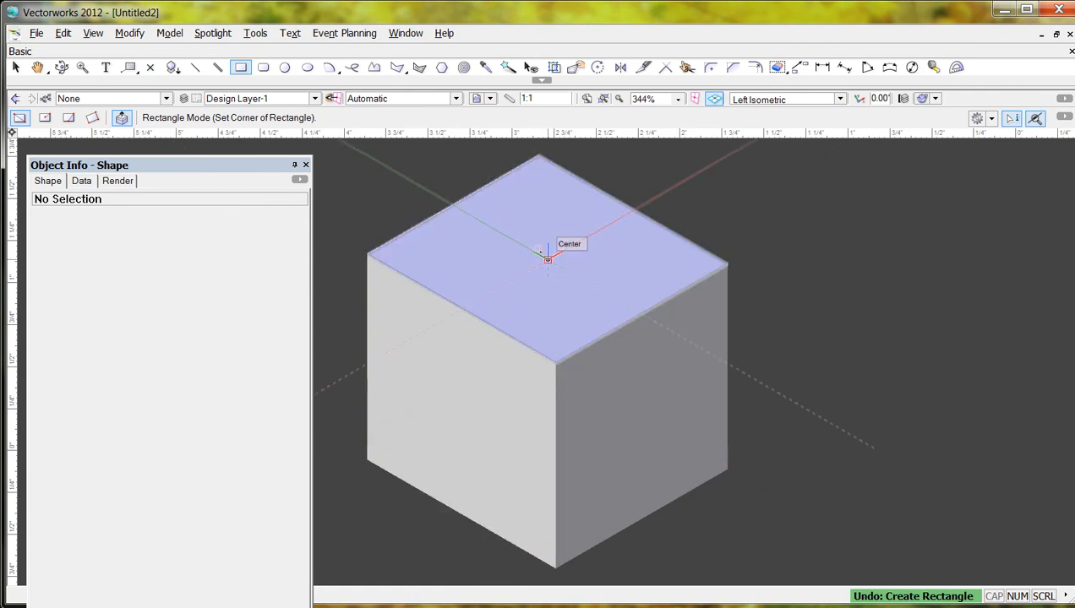
- Push the top-face square down about -1.526" through the cube's full height
click(548, 260)
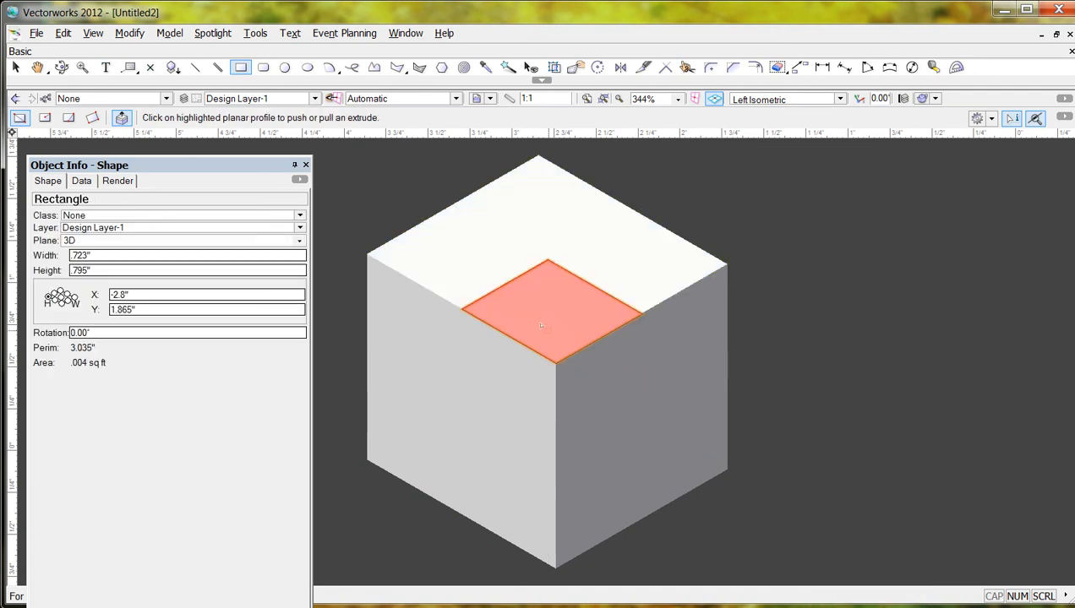
drag(545, 313, 554, 516)
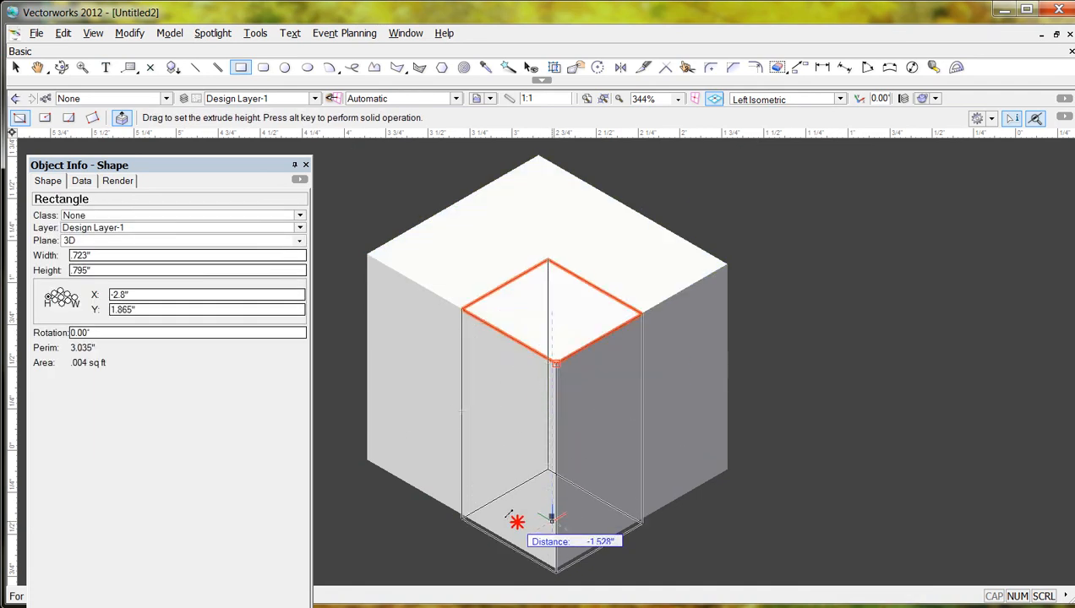